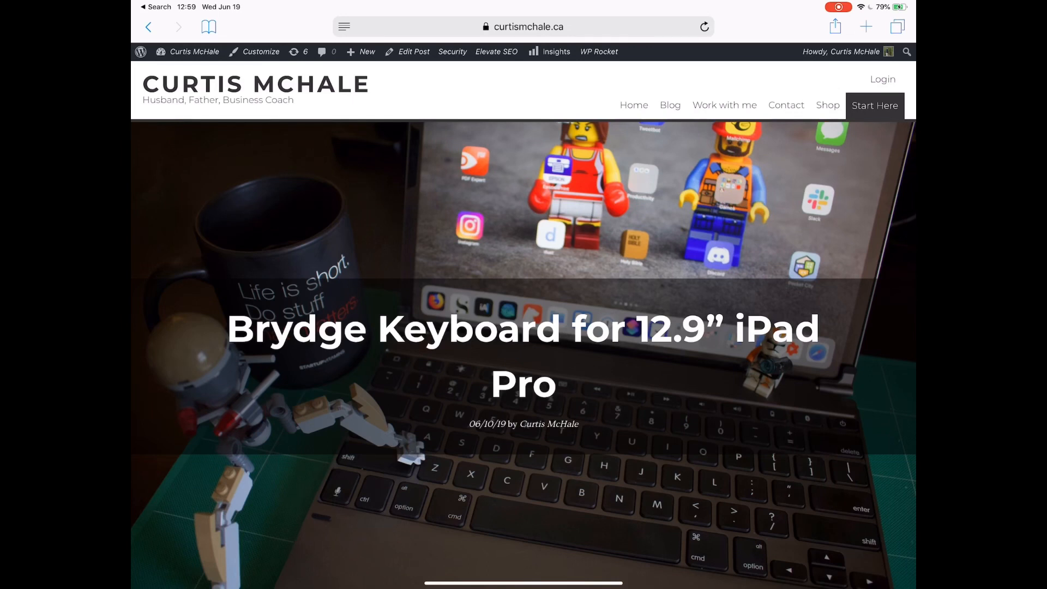
Step: Clip the Brydge Keyboard post to the Global Inbox with the tag 'brydge'
{"action": "scroll", "scroll_direction": "down", "scroll_amount": 3}
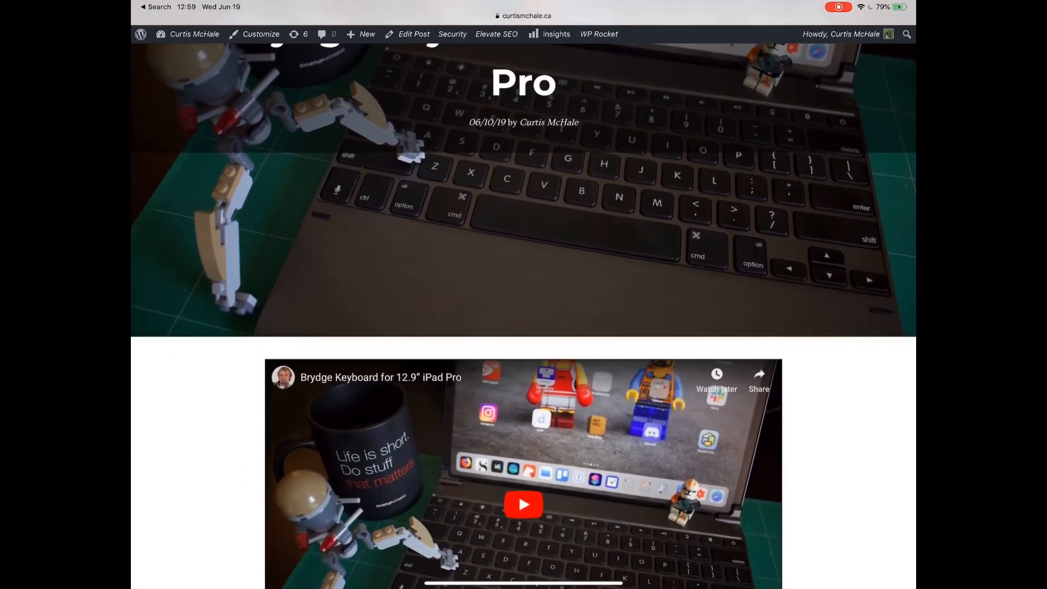
{"action": "scroll", "scroll_direction": "down", "scroll_amount": 3}
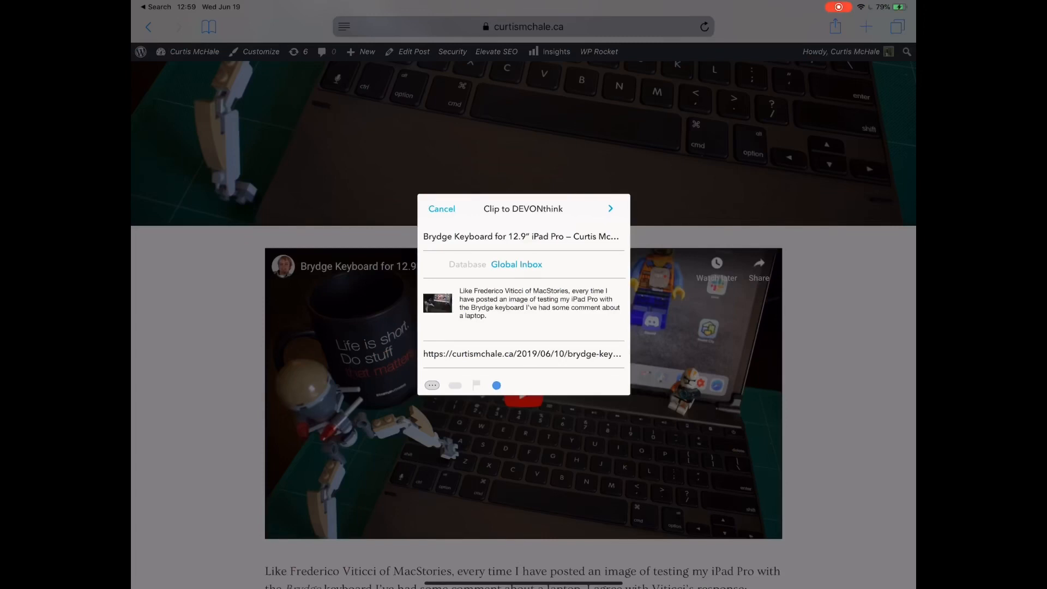
{"action": "left_click", "coordinate": [432, 385]}
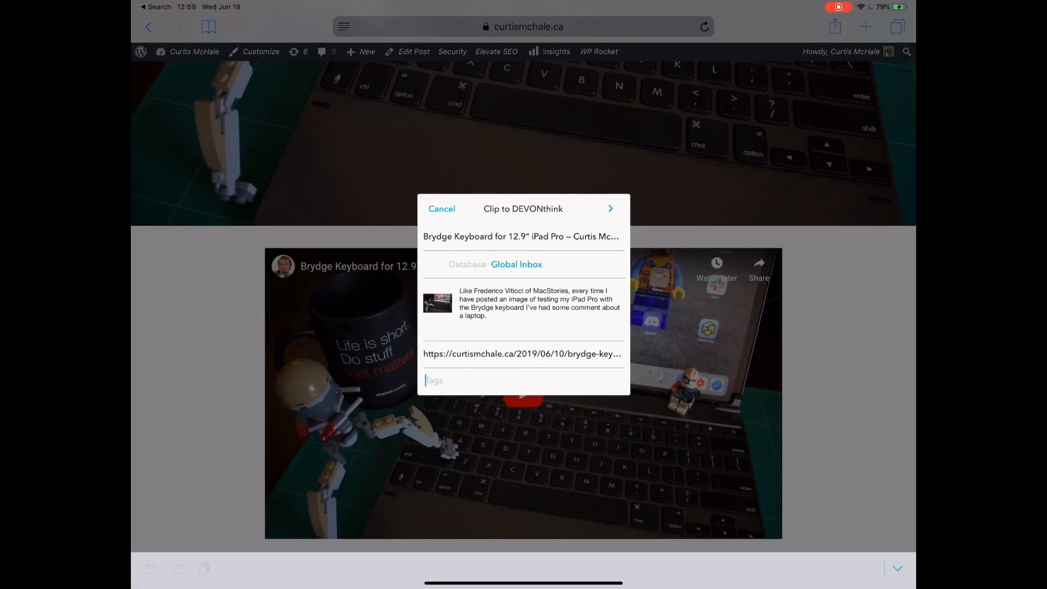
{"action": "type", "text": "brydge"}
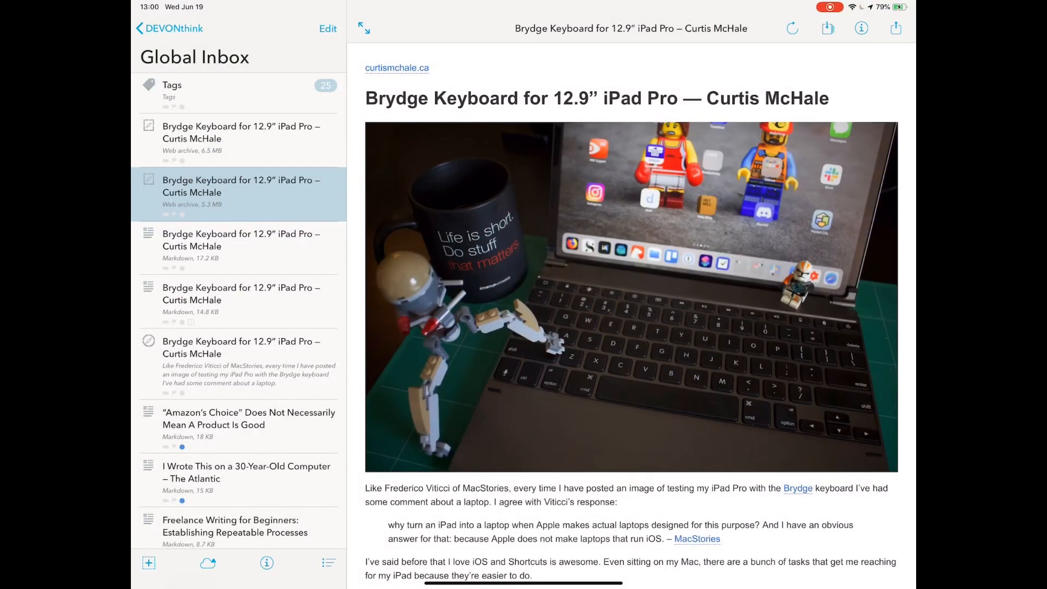
Step: Open the Brydge Keyboard web archive item from the Global Inbox
{"action": "left_click", "coordinate": [861, 28]}
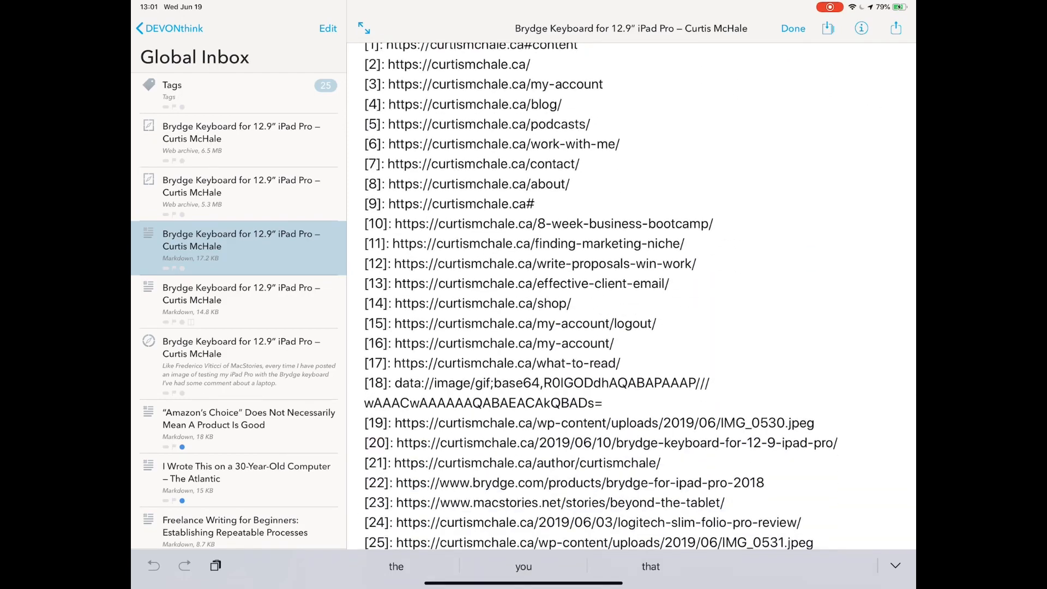
Step: Finish reviewing the 17.2 KB Markdown clip's link references and close it
{"action": "left_click", "coordinate": [238, 138]}
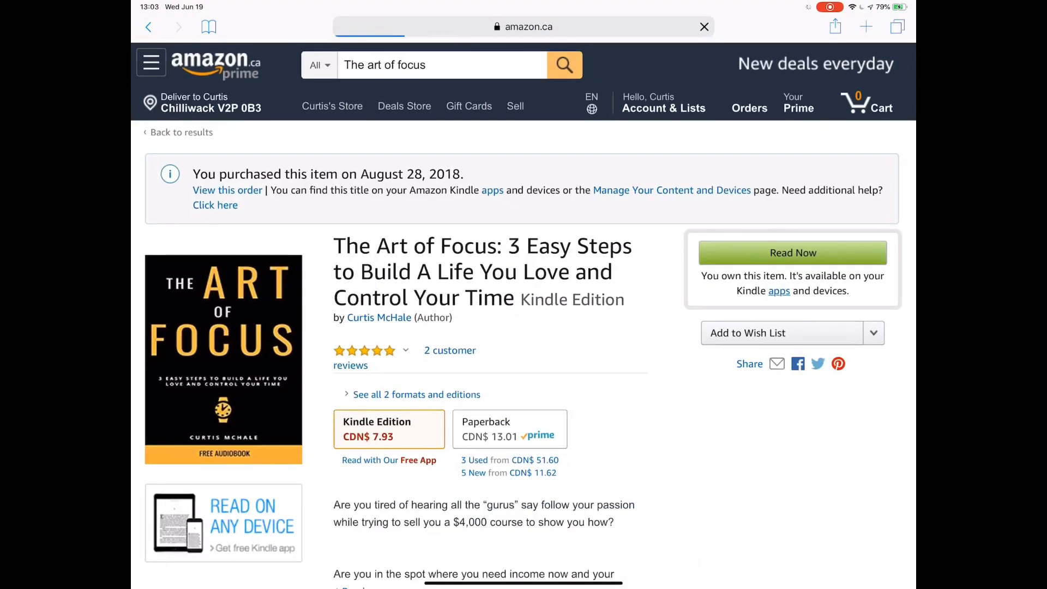
Step: Open the Kindle Edition page for The Art of Focus on amazon.ca
{"action": "left_click", "coordinate": [834, 27]}
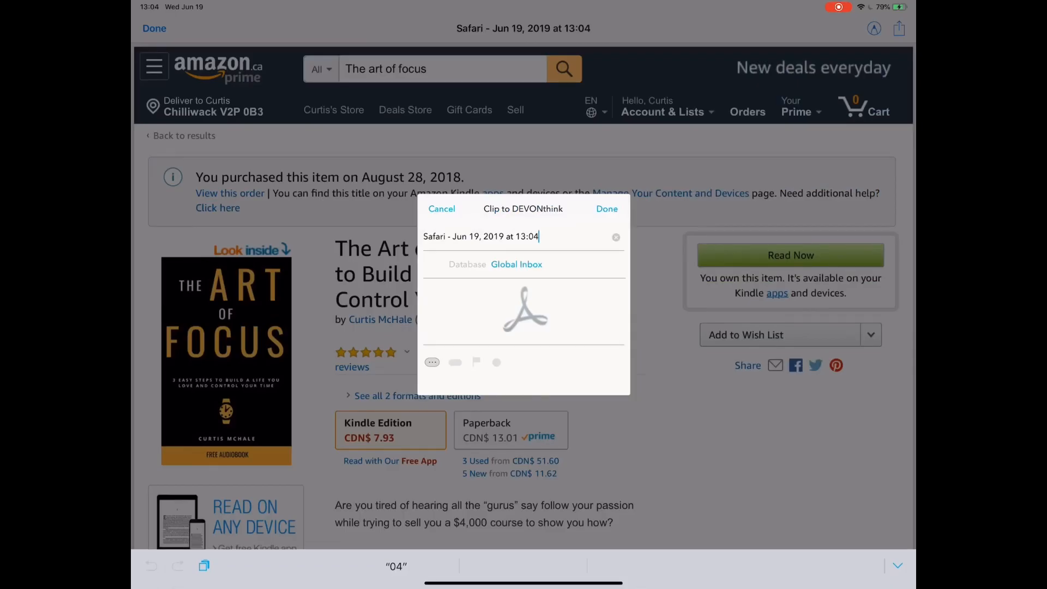
Step: Name the PDF clip 'Build A Life You Love and Control Your Time'
{"action": "type", "text": "Build A Life You Love and Control Your Time"}
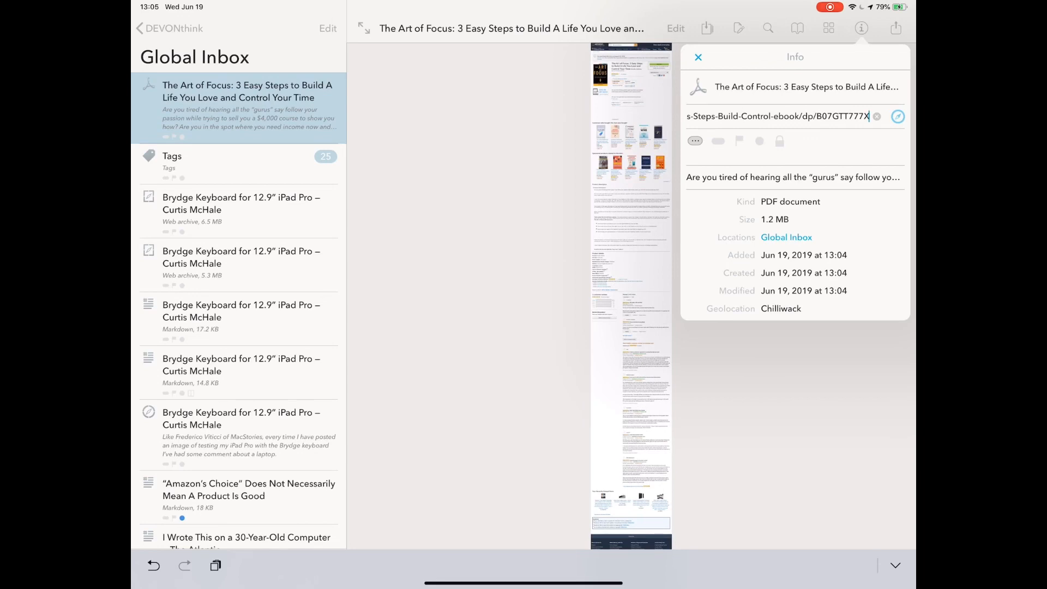
Step: Close the PDF's Info popover after adding the Amazon URL
{"action": "left_click", "coordinate": [699, 57]}
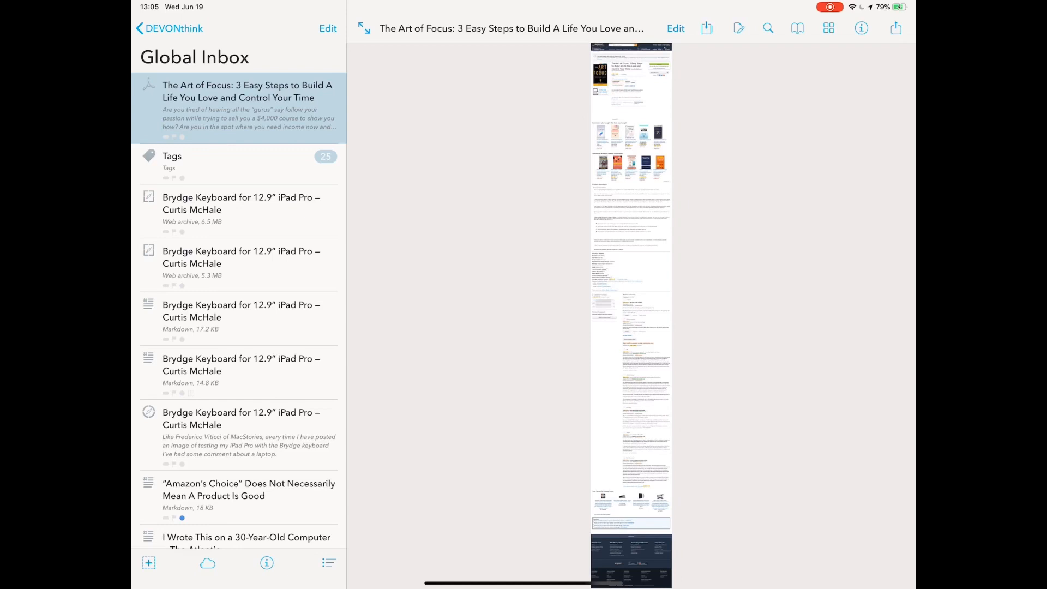
{"action": "left_click", "coordinate": [835, 26]}
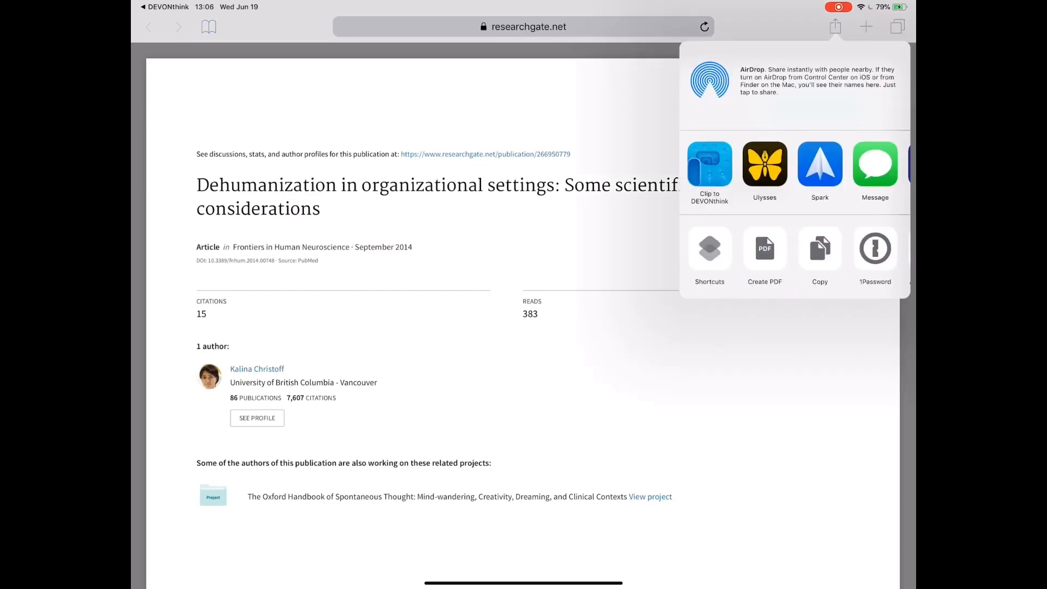
Step: Clip the ResearchGate dehumanization article into DEVONthink from the share sheet
{"action": "left_click", "coordinate": [709, 166]}
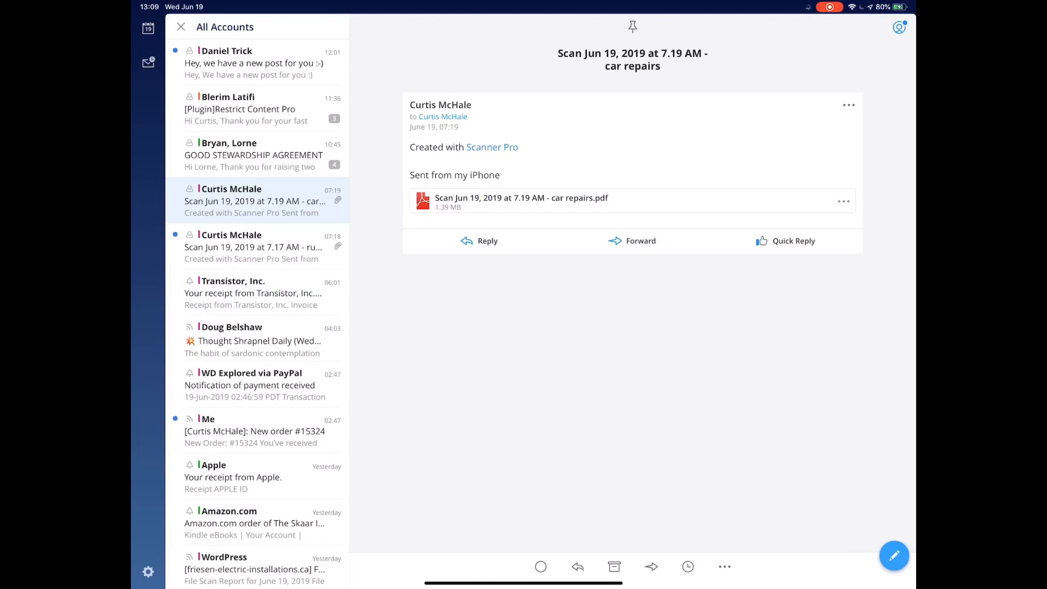
Step: Open the 'Scan Jun 19, 2019 at 7.19 AM - car repairs' PDF attachment
{"action": "left_click", "coordinate": [844, 201]}
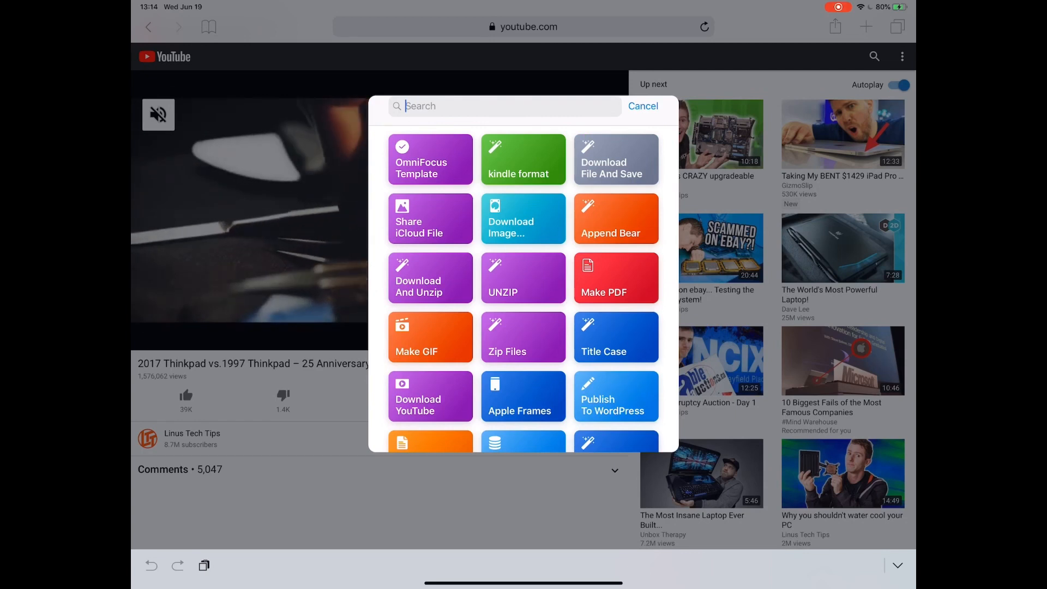
Step: Download the ThinkPad video via the Download YouTube shortcut and save it to Global Inbox
{"action": "left_click", "coordinate": [430, 395]}
{"action": "type", "text": "hinkpad vs 1997"}
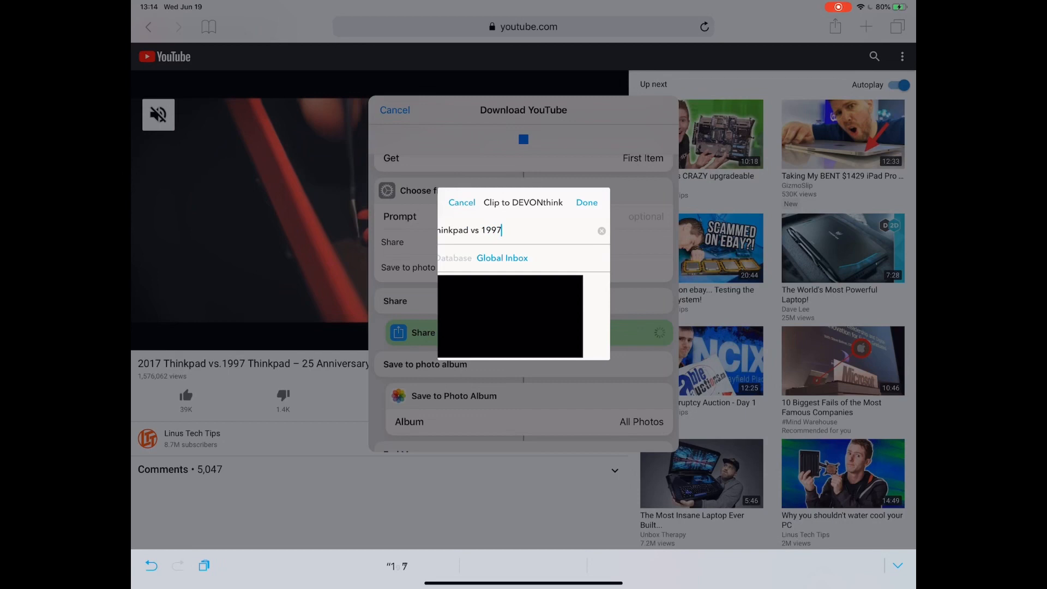
{"action": "left_click", "coordinate": [586, 202]}
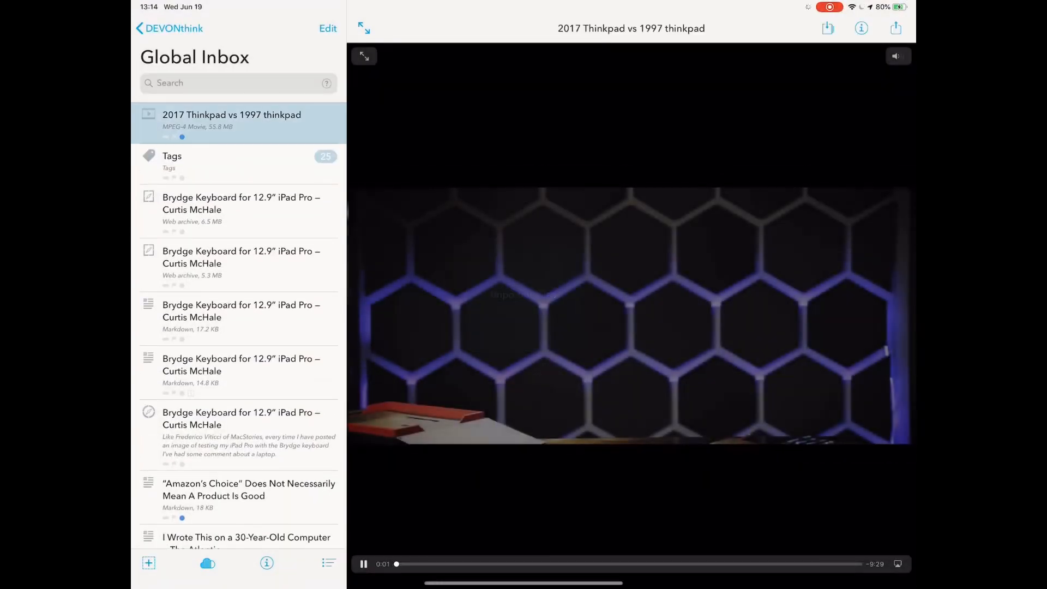
Step: Play the '2017 Thinkpad vs 1997 thinkpad' MPEG-4 movie from the Global Inbox
{"action": "left_click", "coordinate": [862, 28]}
{"action": "type", "text": "Bo"}
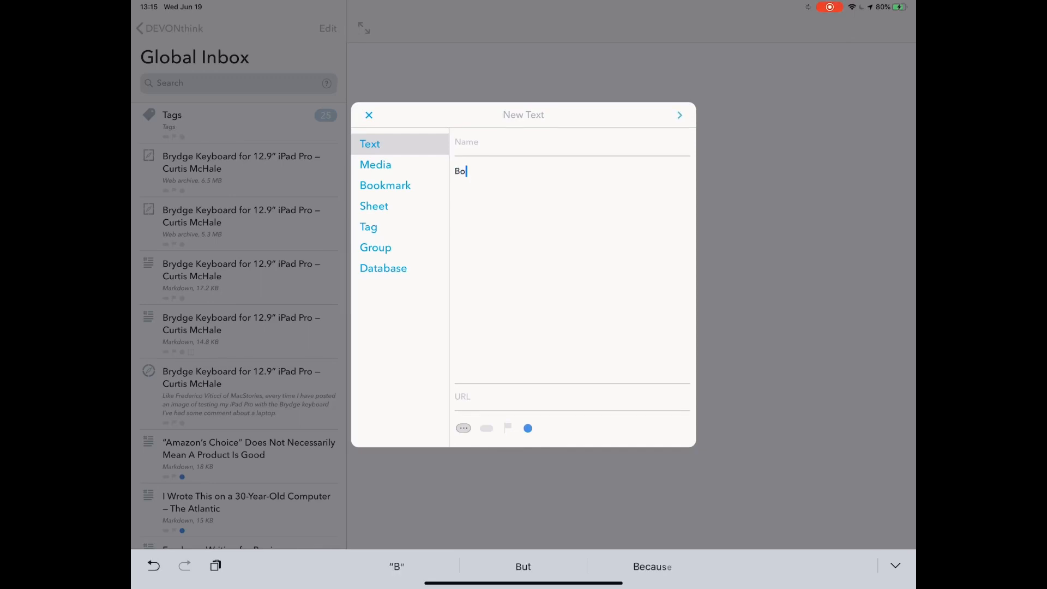
Step: Start a new Text item in the Global Inbox from the + menu
{"action": "left_click", "coordinate": [679, 114]}
{"action": "type", "text": "Test keyboard we"}
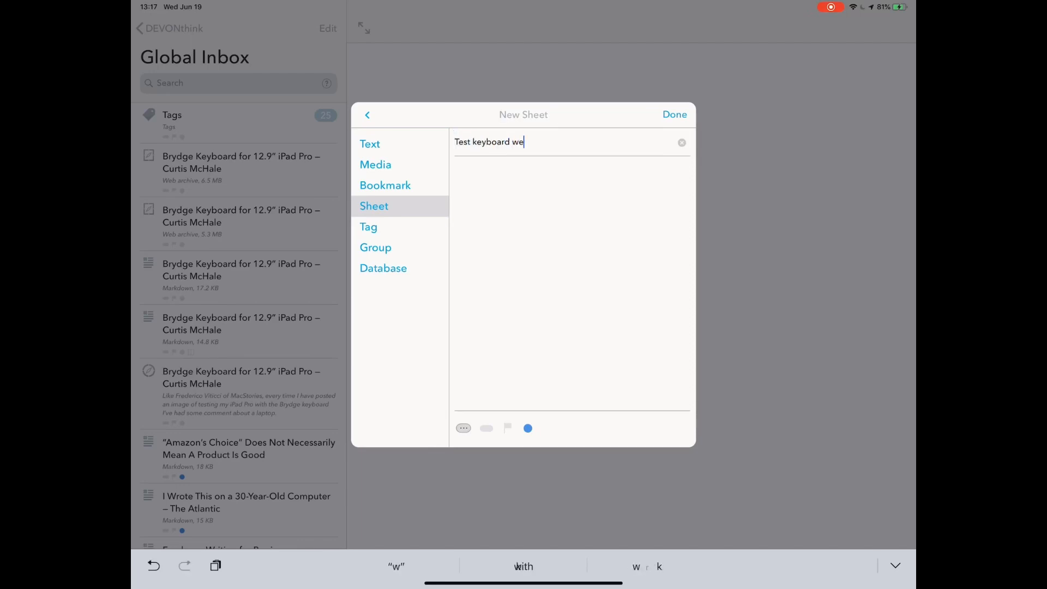
Step: Begin a new Sheet in the Global Inbox from the + menu
{"action": "left_click", "coordinate": [675, 114]}
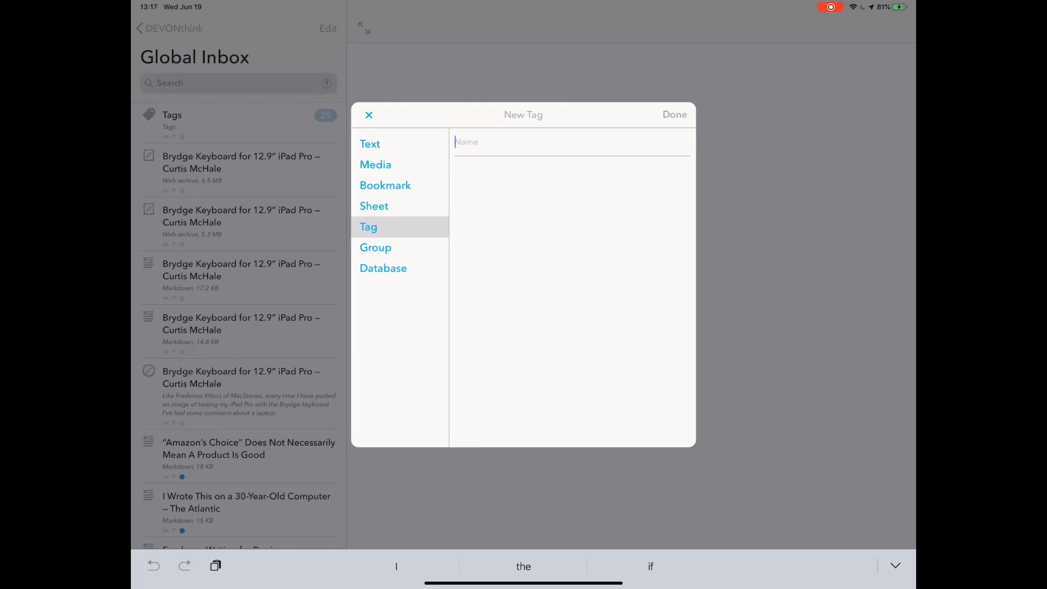
Step: Choose Tag in the New item panel, leaving the tag name blank
{"action": "left_click", "coordinate": [369, 115]}
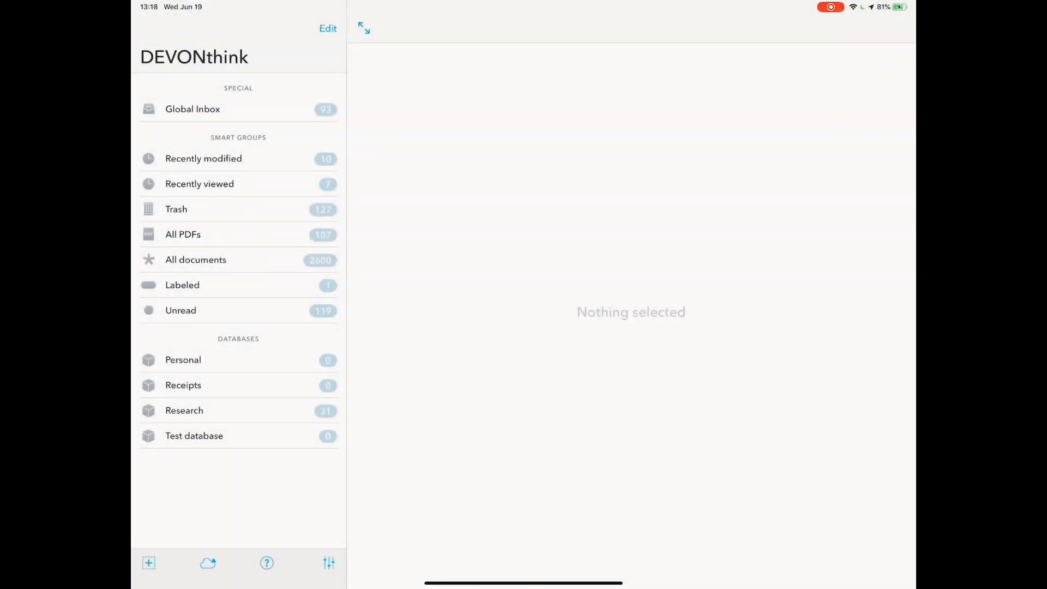